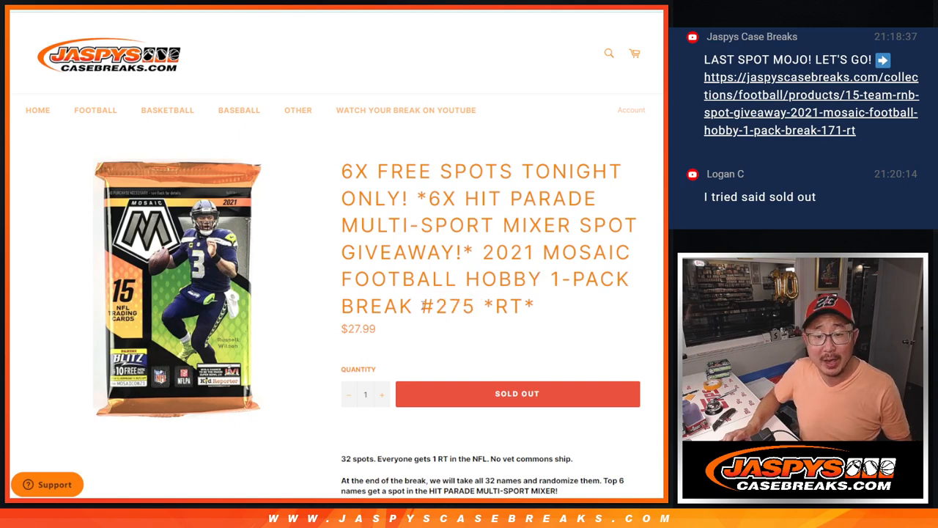
Randomize the 26 pasted participant names twice and select the shuffled result list for copying.
{"action": "scroll", "scroll_direction": "down", "scroll_amount": 3}
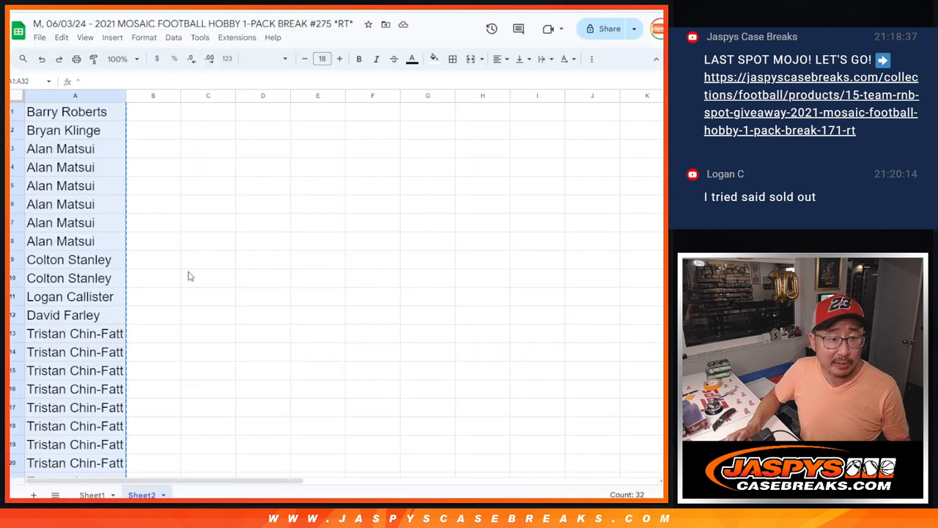
{"action": "scroll", "scroll_direction": "down", "scroll_amount": 3}
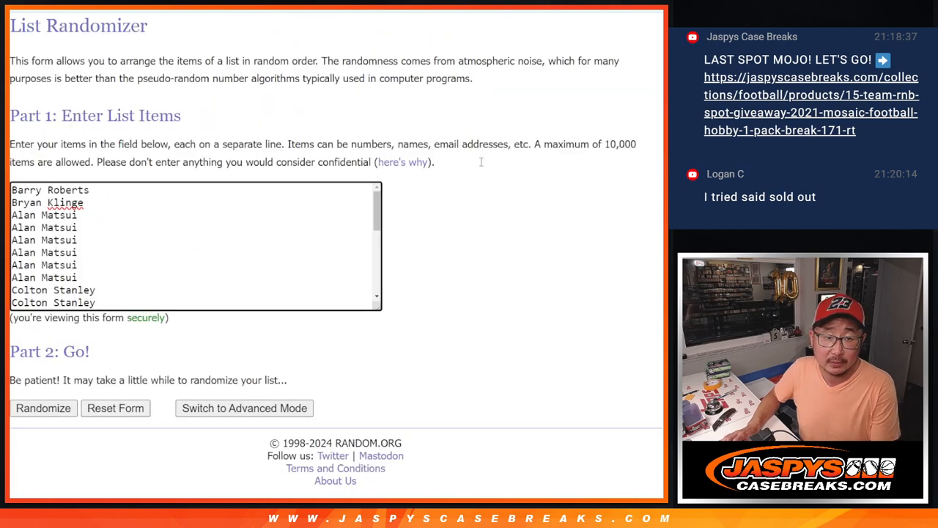
{"action": "left_click", "coordinate": [42, 407]}
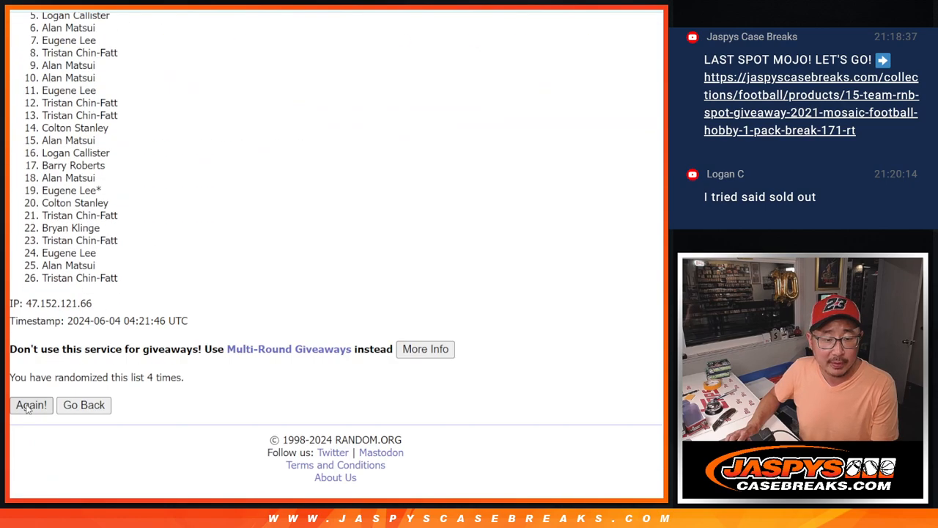
{"action": "left_click", "coordinate": [31, 404]}
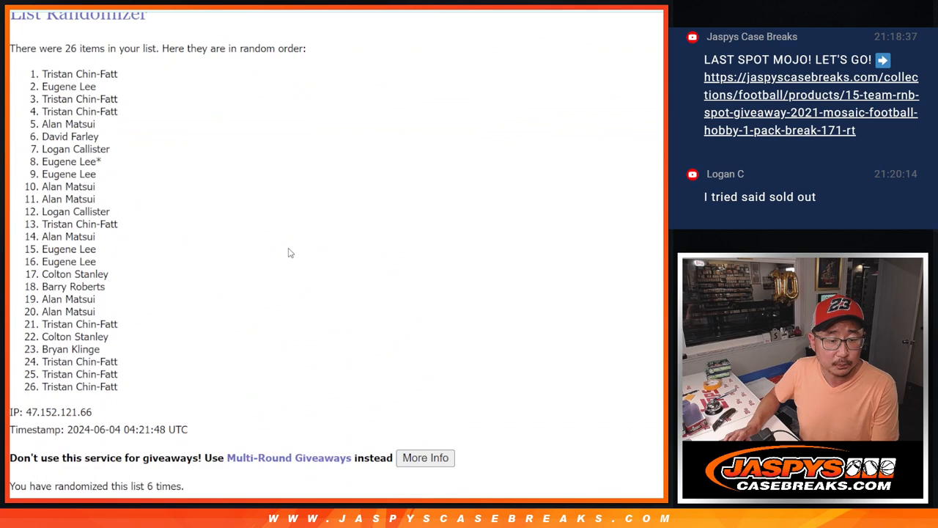
{"action": "left_click_drag", "start_coordinate": [41, 74], "coordinate": [120, 111]}
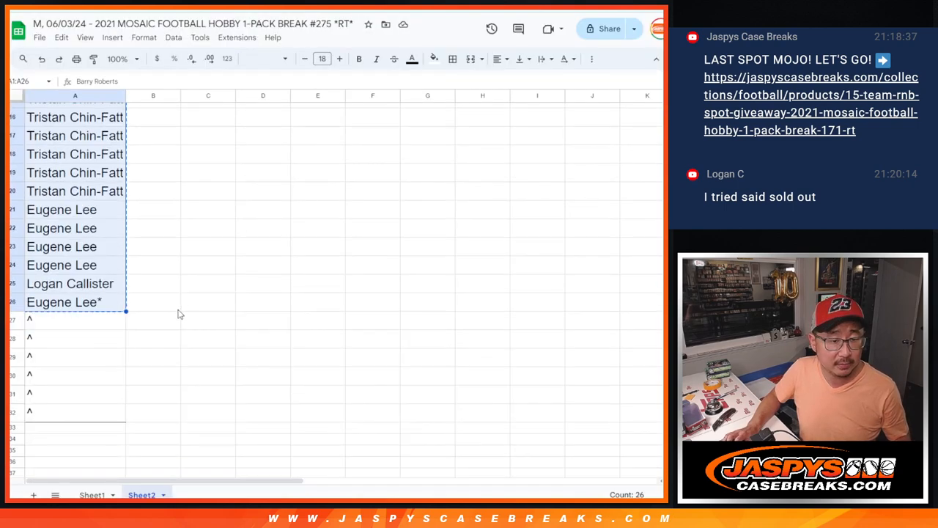
{"action": "left_click", "coordinate": [322, 58]}
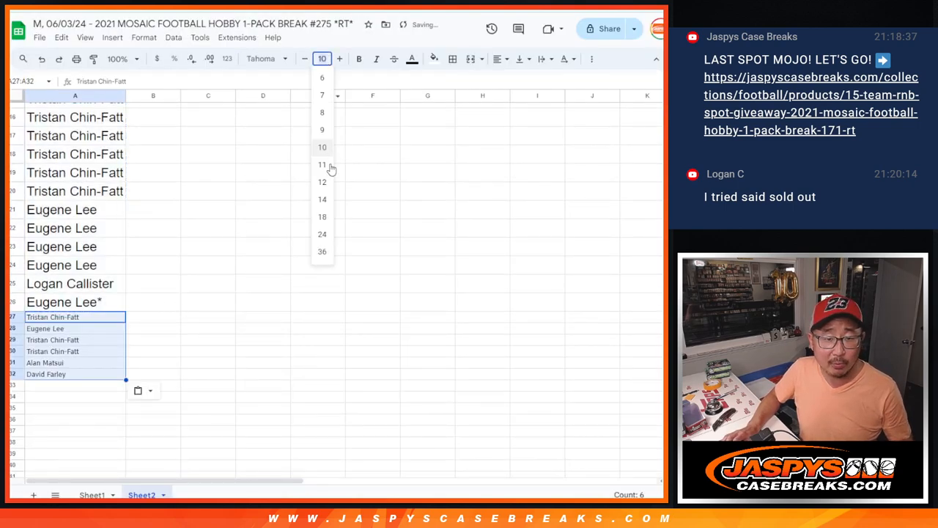
{"action": "left_click", "coordinate": [322, 200]}
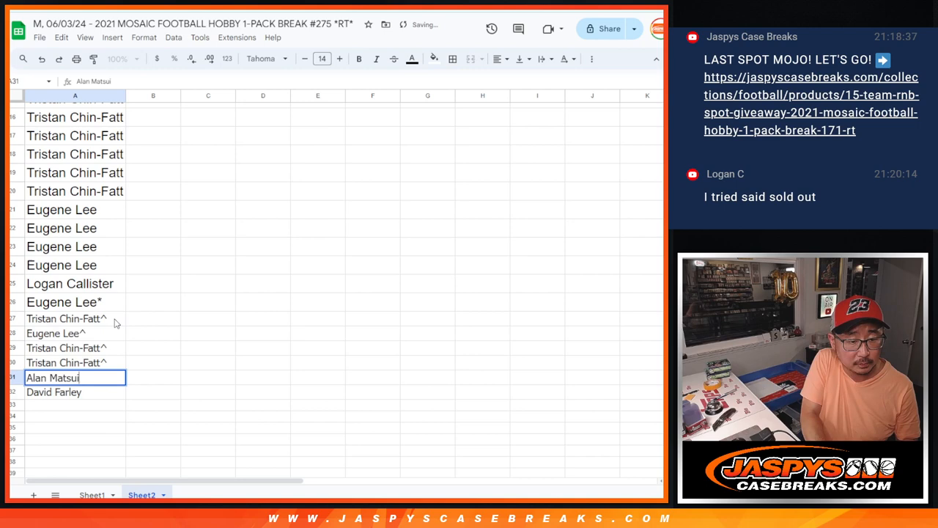
{"action": "key", "text": "enter"}
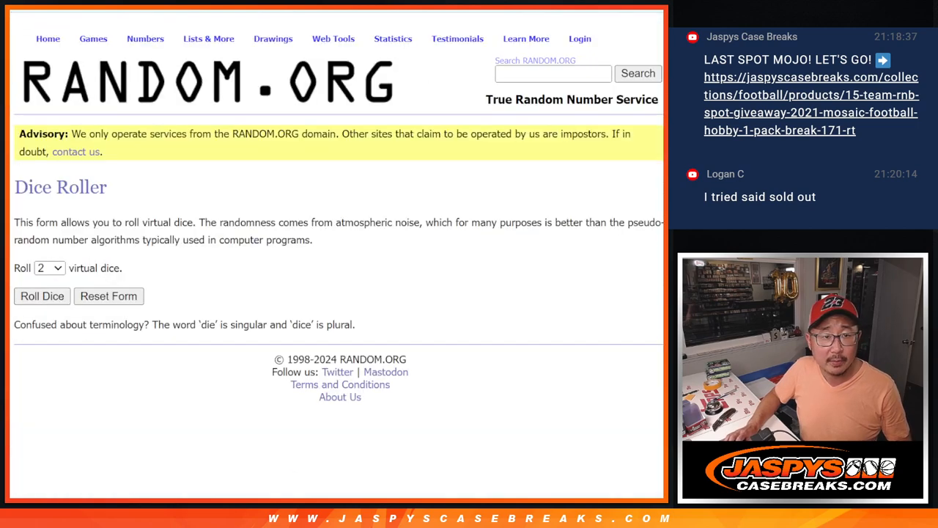
Randomize the full 32-name list, including caret-marked entries, twice in List Randomizer.
{"action": "left_click", "coordinate": [41, 297]}
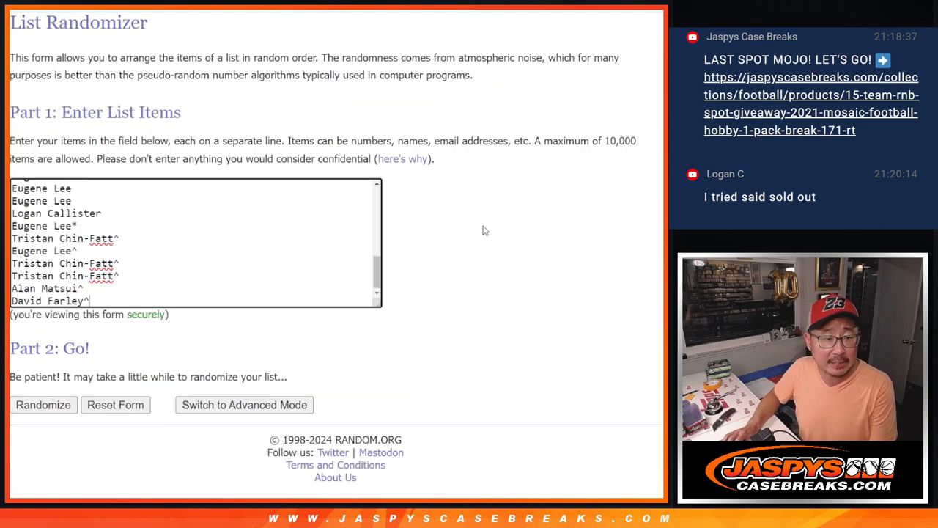
{"action": "left_click", "coordinate": [43, 405]}
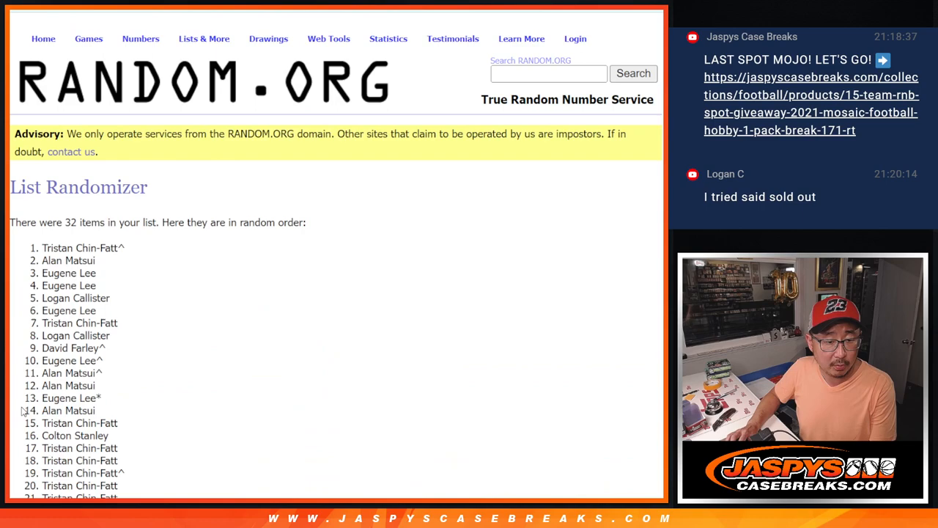
{"action": "scroll", "scroll_direction": "down", "scroll_amount": 3}
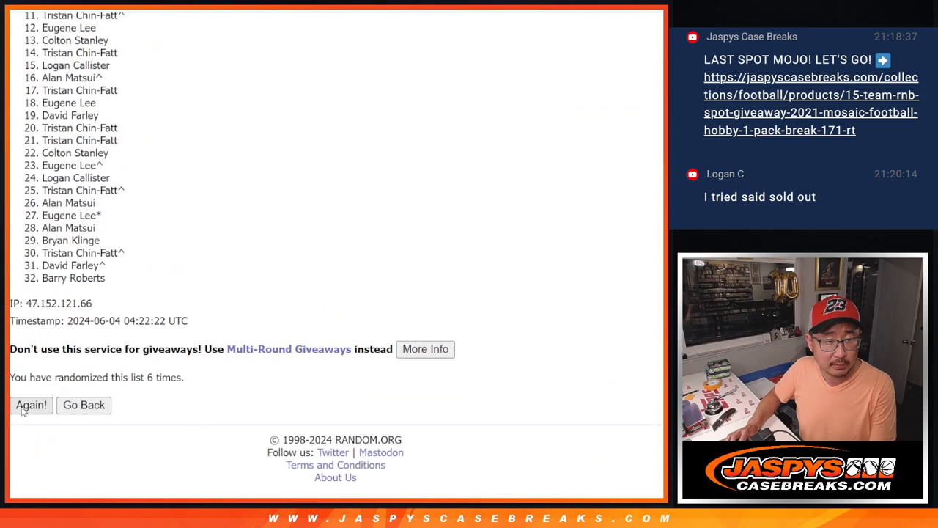
{"action": "left_click", "coordinate": [31, 405]}
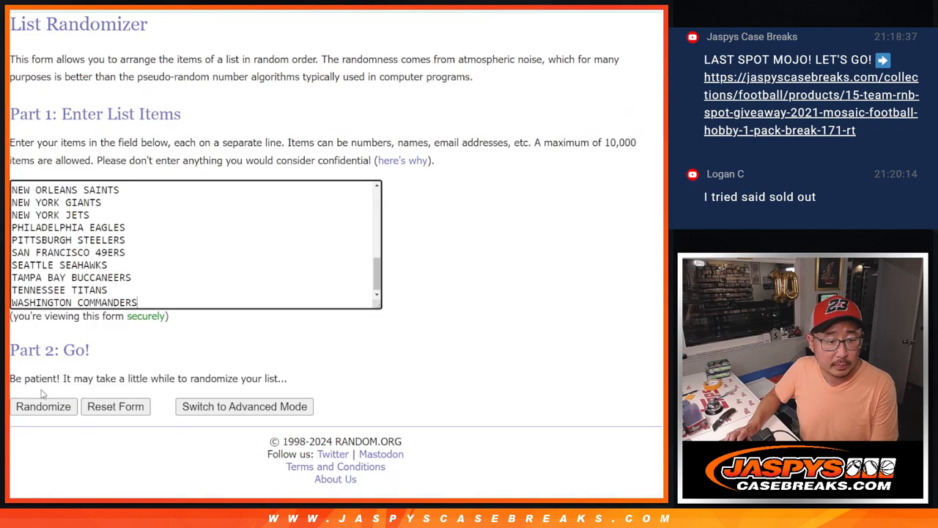
Randomize the 32 NFL team names four more times into a fresh order.
{"action": "left_click", "coordinate": [43, 406]}
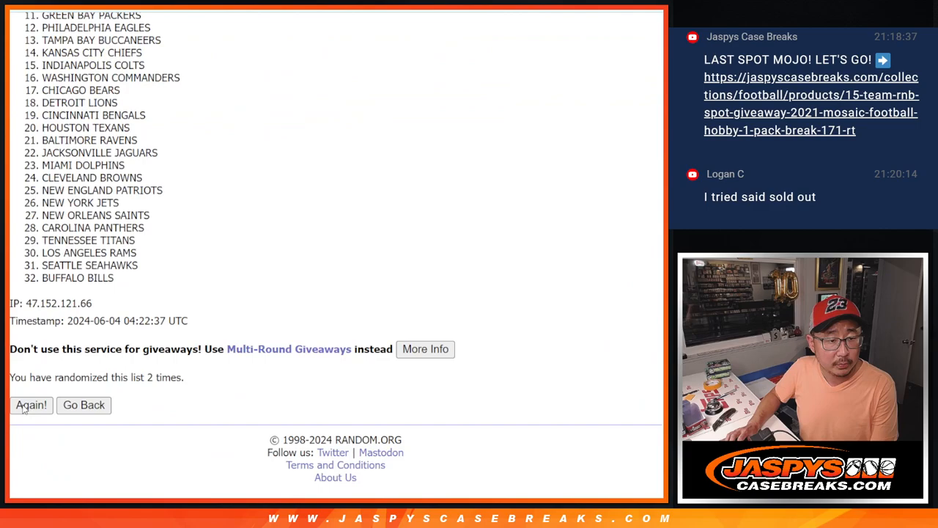
{"action": "left_click", "coordinate": [31, 405]}
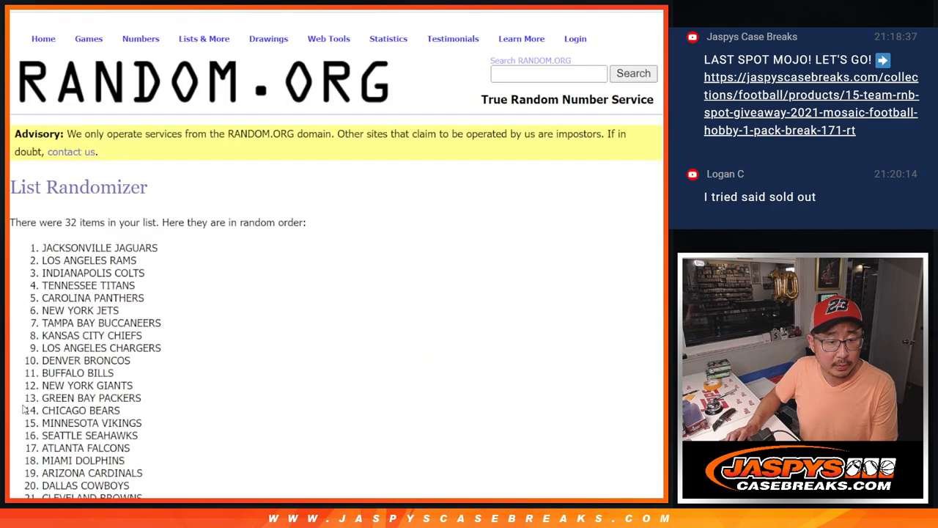
{"action": "scroll", "scroll_direction": "down", "scroll_amount": 3}
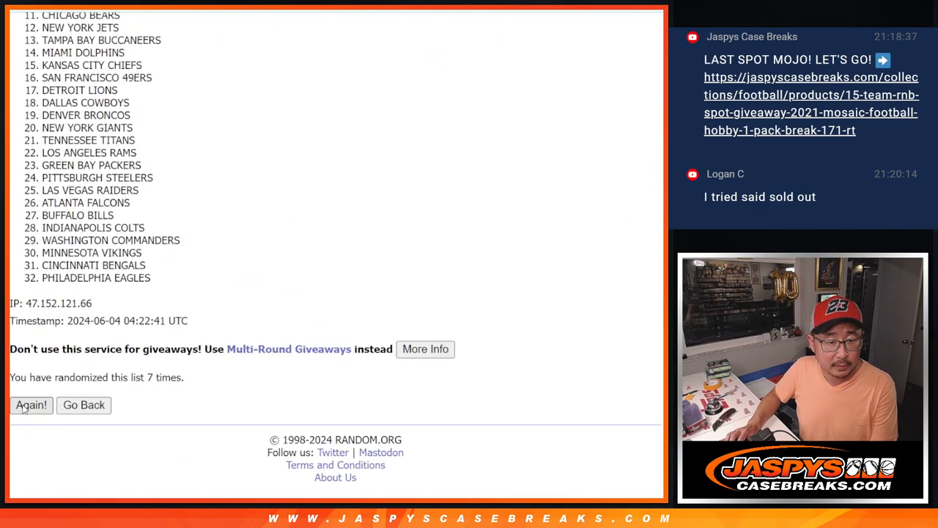
{"action": "left_click", "coordinate": [31, 405]}
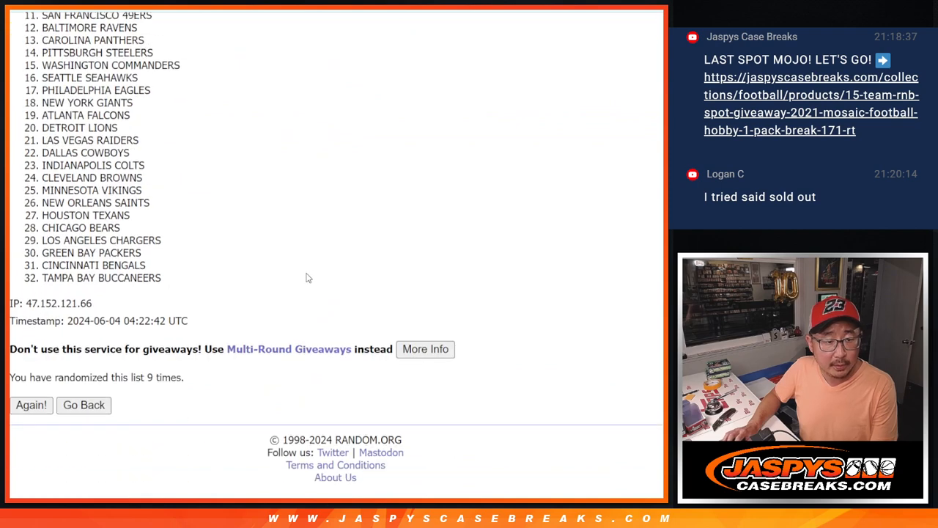
{"action": "left_click", "coordinate": [31, 404]}
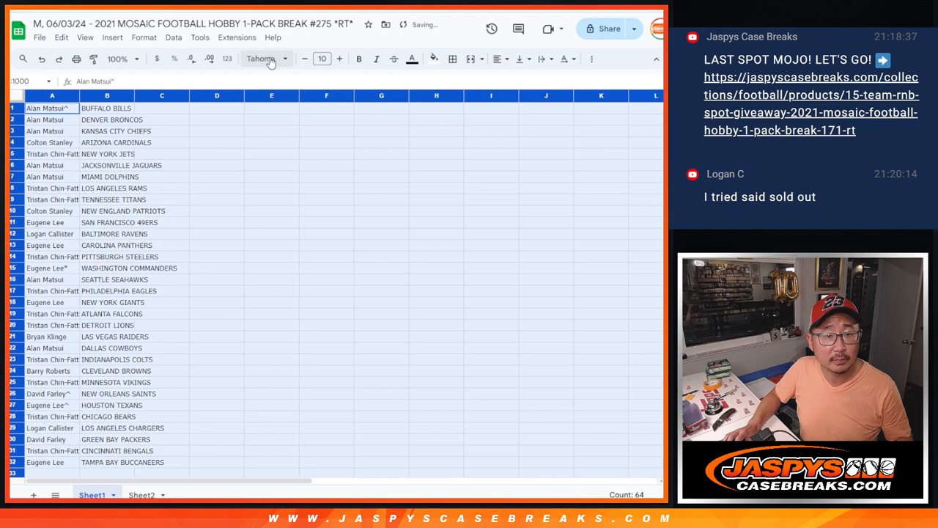
Restyle the 32 name–team pairings in serif font, zoom out to show all rows, and bring up sort actions.
{"action": "left_click", "coordinate": [323, 58]}
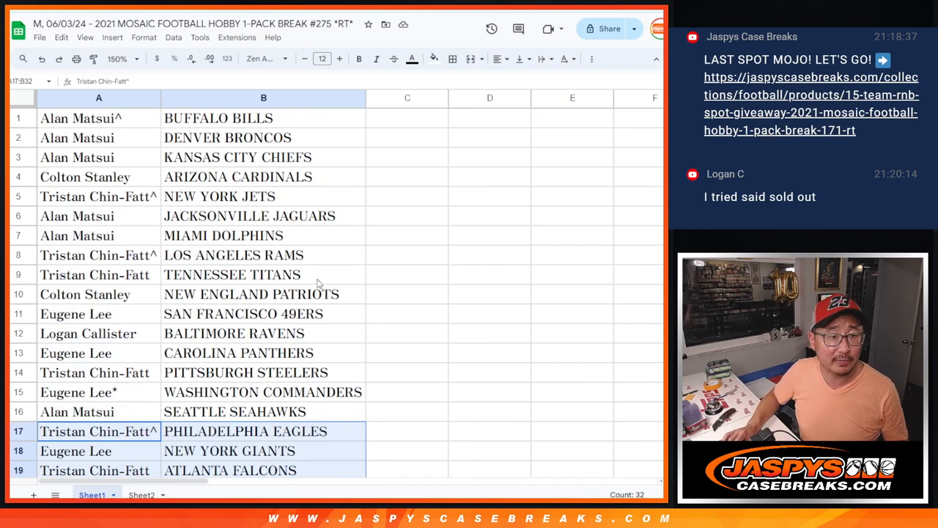
{"action": "left_click", "coordinate": [115, 59]}
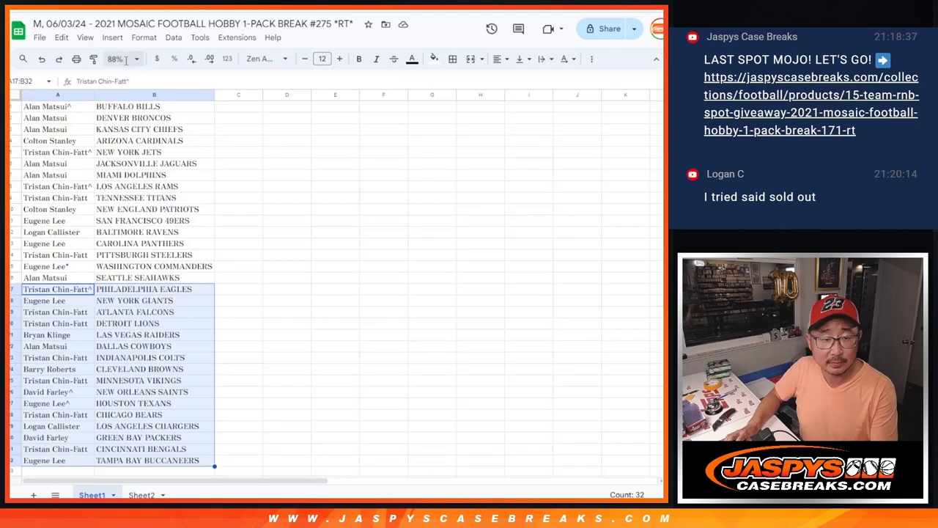
{"action": "right_click", "coordinate": [154, 94]}
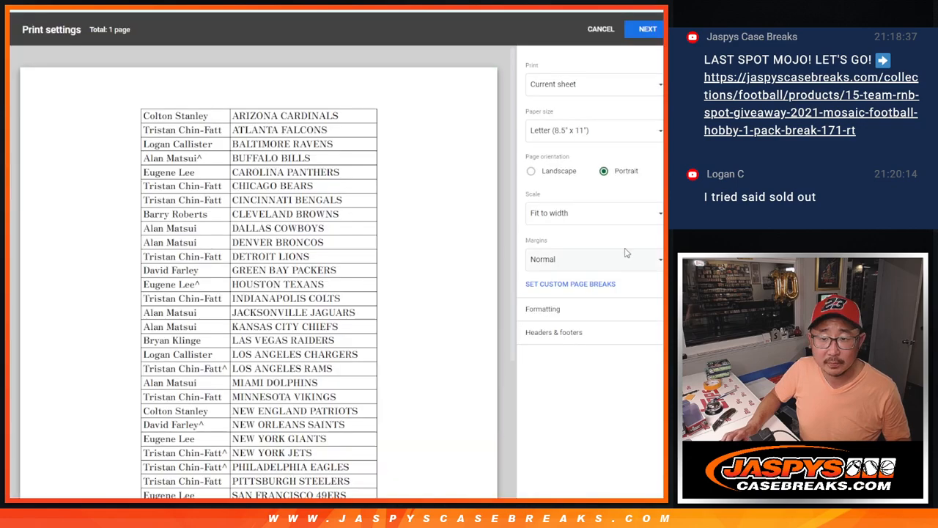
Print the team-sorted pairing sheet as a one-page portrait printout.
{"action": "left_click", "coordinate": [646, 29]}
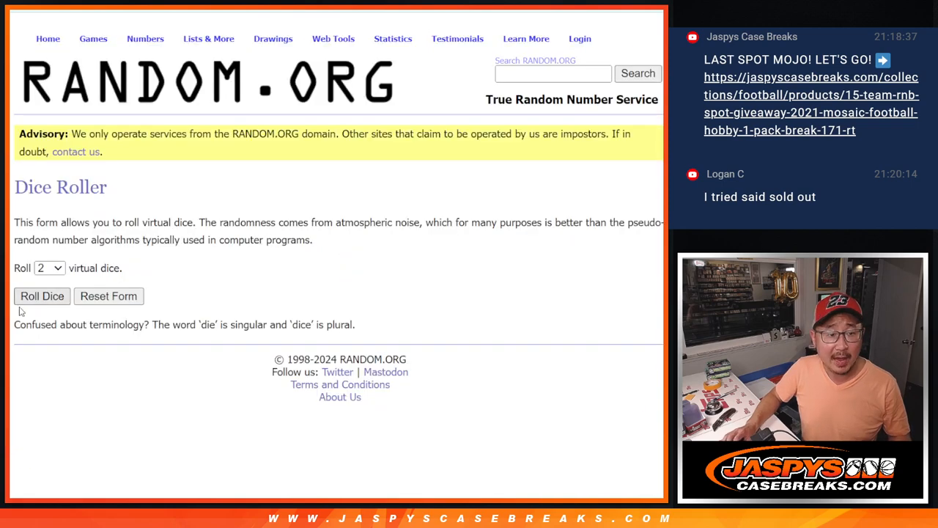
Roll the two dice, then shuffle the 32-name giveaway list again in List Randomizer.
{"action": "left_click", "coordinate": [41, 296]}
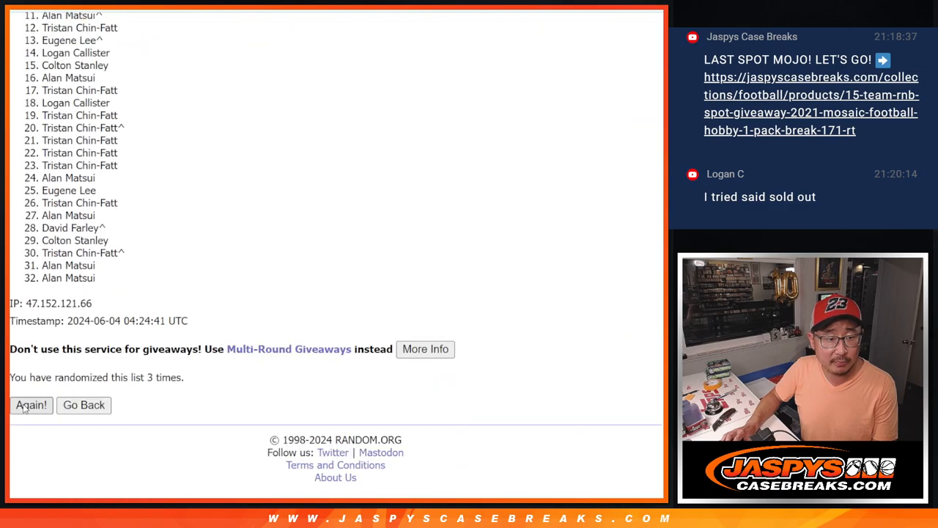
{"action": "left_click", "coordinate": [30, 405]}
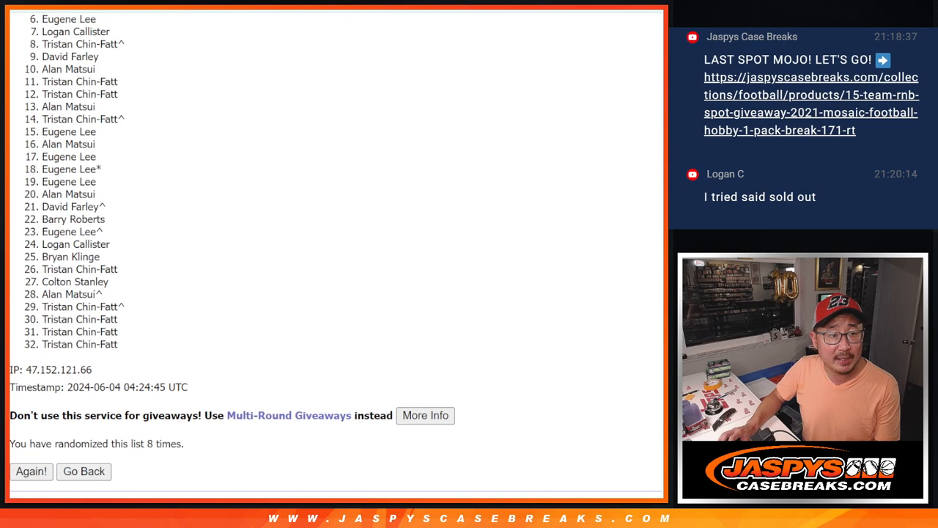
{"action": "scroll", "scroll_direction": "down", "scroll_amount": 3}
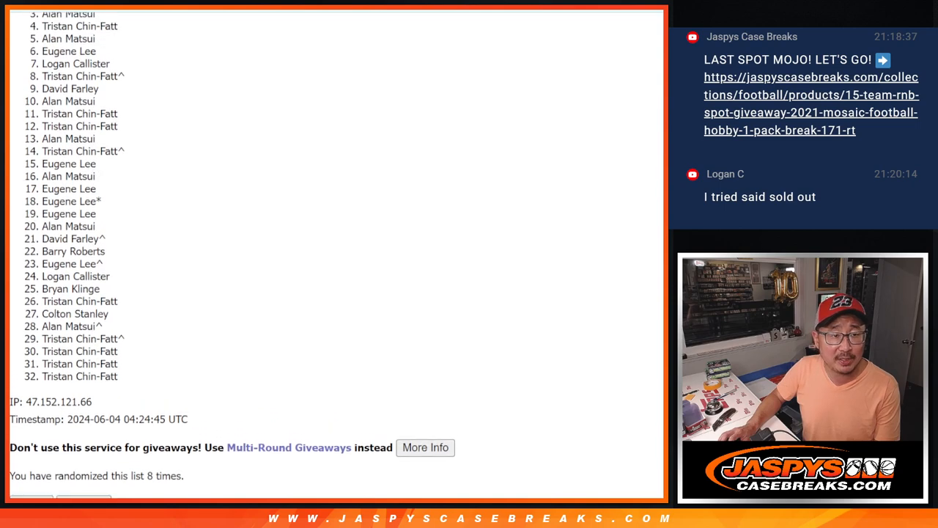